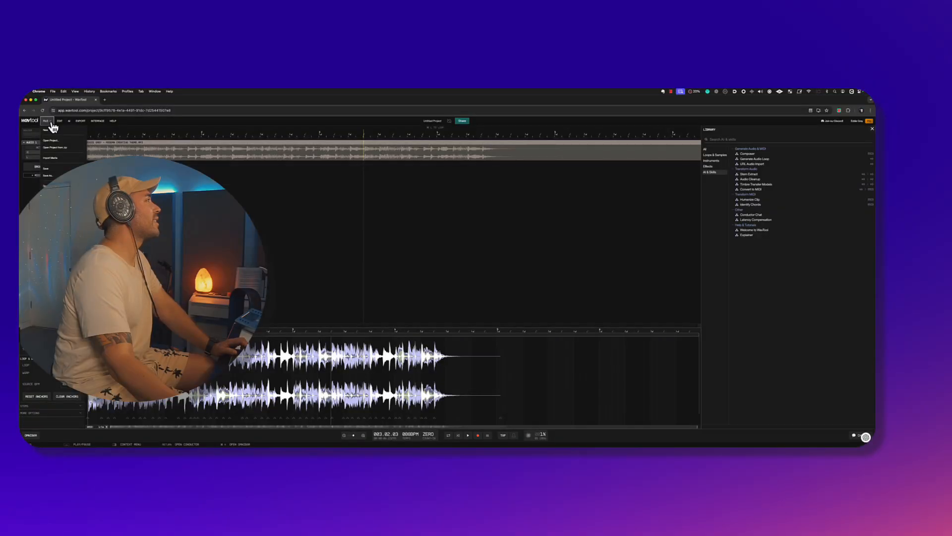
# Start a new project from the File menu, discarding unsaved changes
pyautogui.click(49, 141)
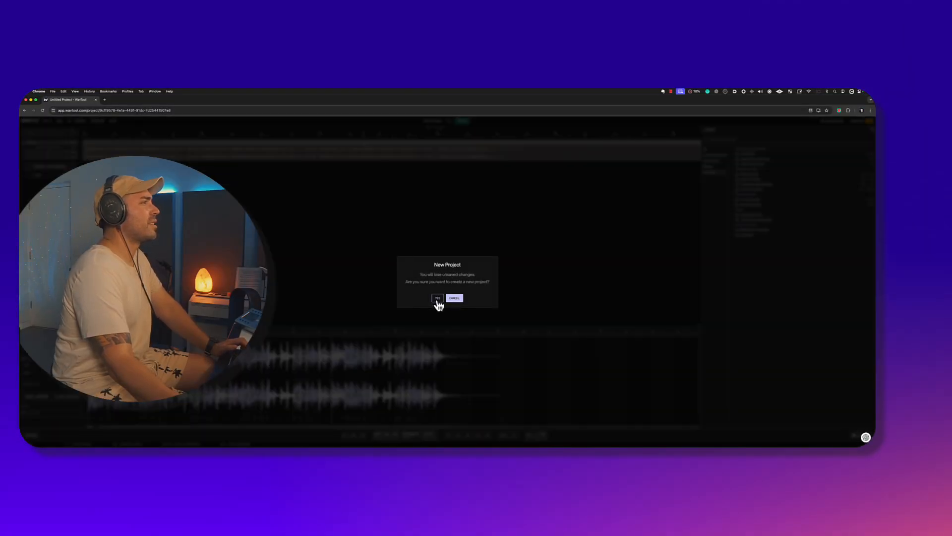
pyautogui.click(437, 298)
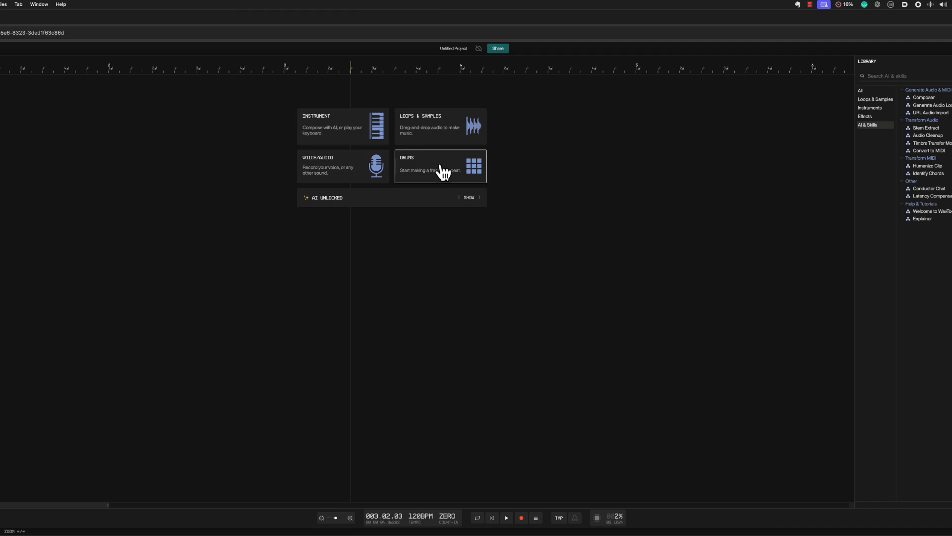
pyautogui.moveTo(352, 132)
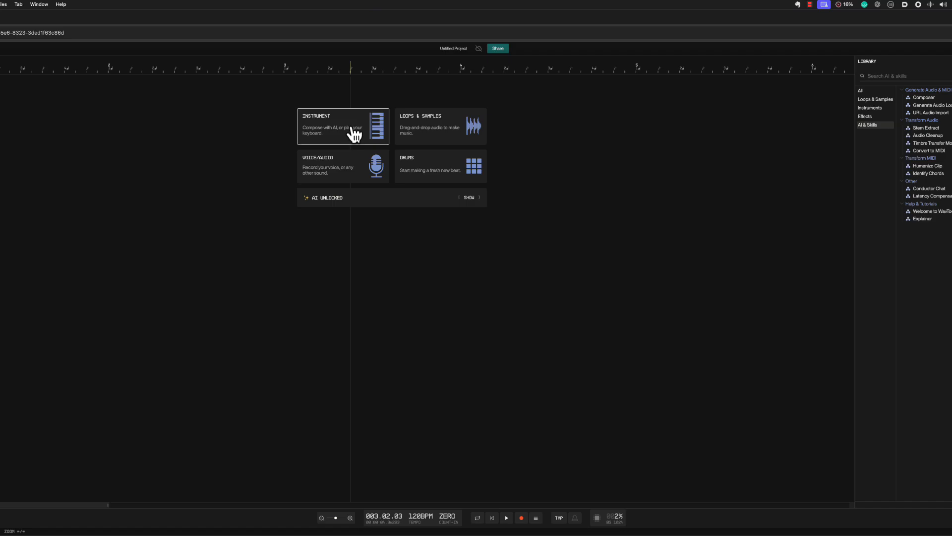
pyautogui.moveTo(346, 170)
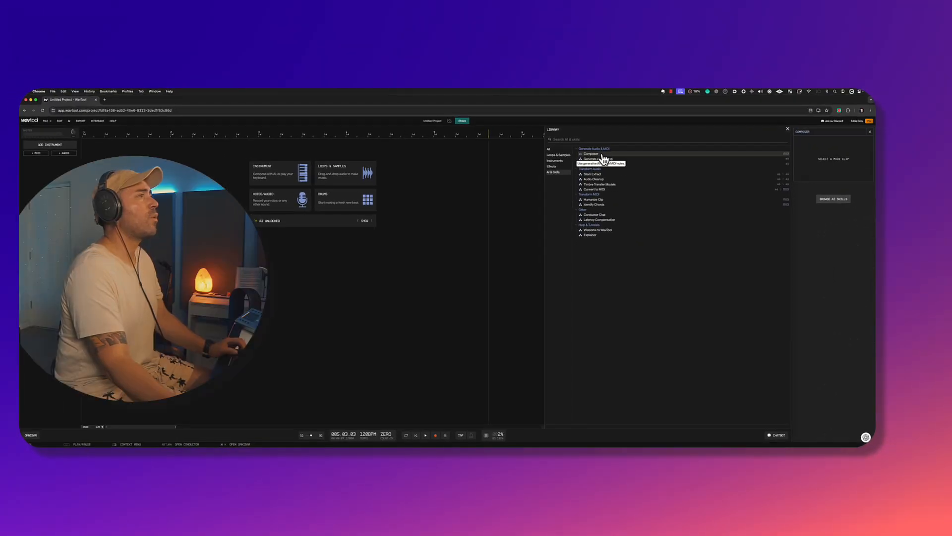
# Ask Composer for a chord progression with a 'Natural mi...' mood prompt
pyautogui.click(593, 214)
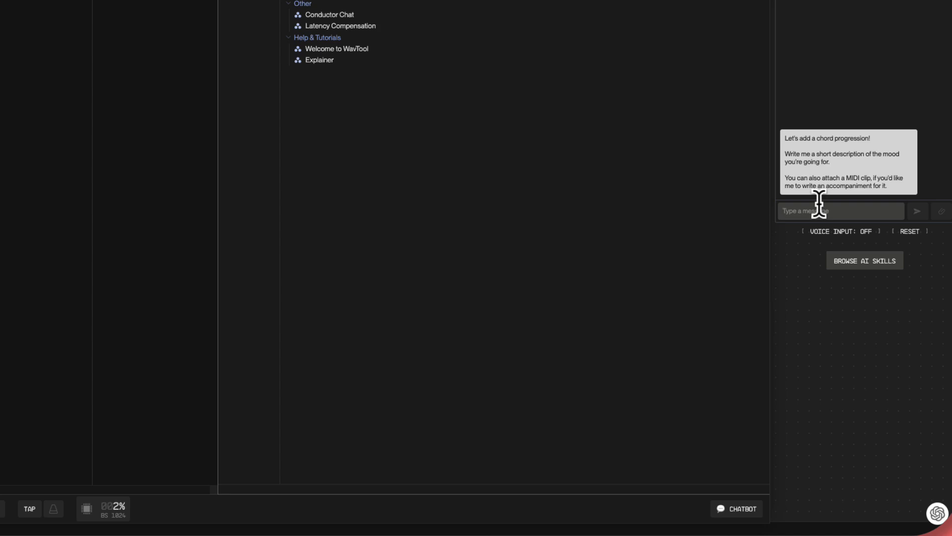
pyautogui.write('Natural mi')
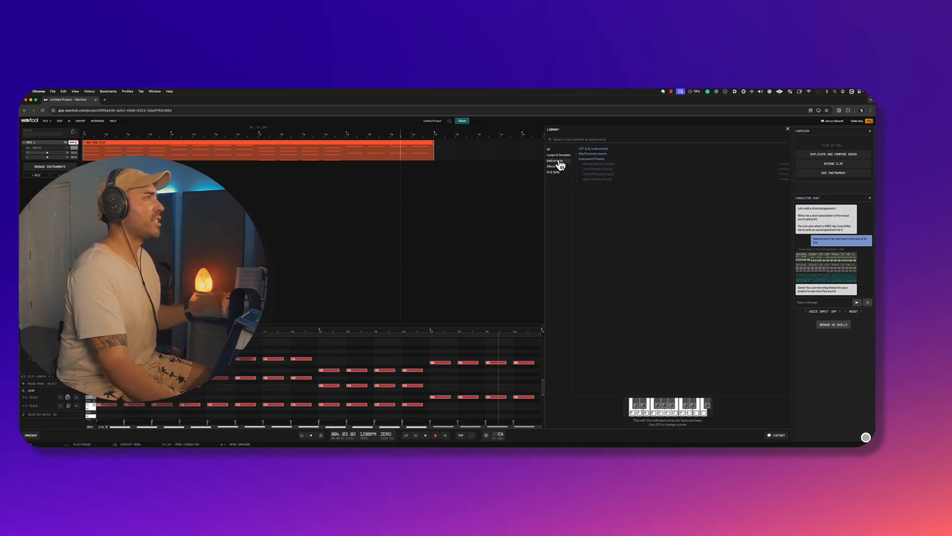
# Apply an Instruments library preset to the chord track
pyautogui.click(554, 160)
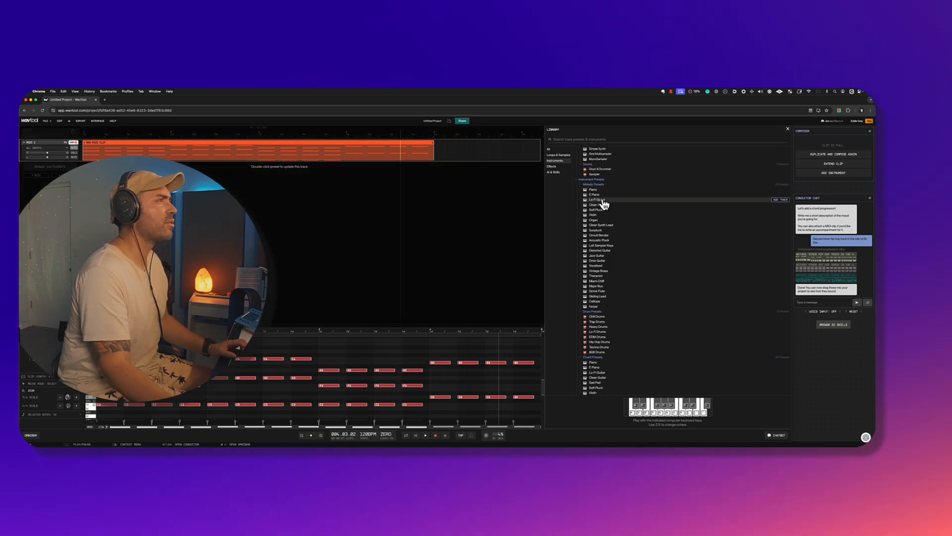
pyautogui.click(598, 200)
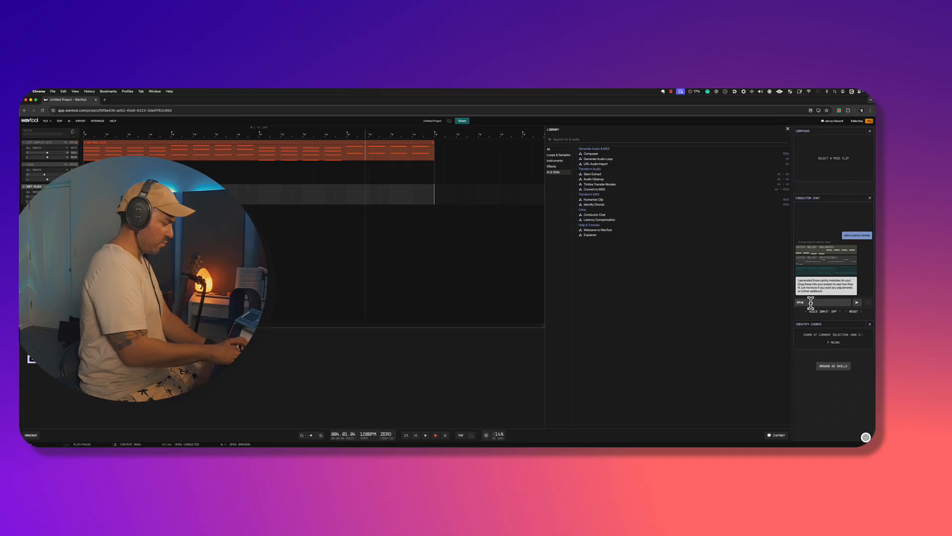
# Ask Conductor Chat 'What notes are in the key of F minor?'
pyautogui.write('WHat notes are in the key of Fminor?')
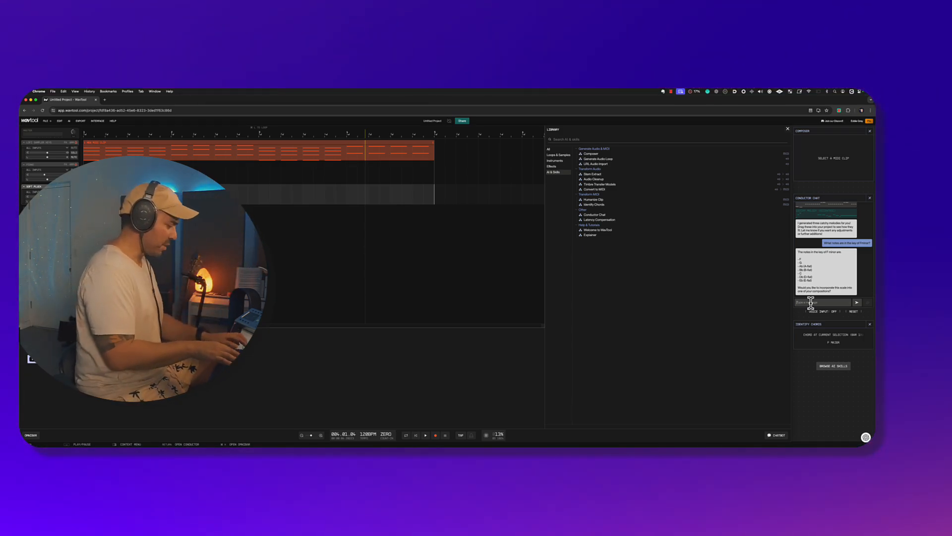
pyautogui.write('I am in the')
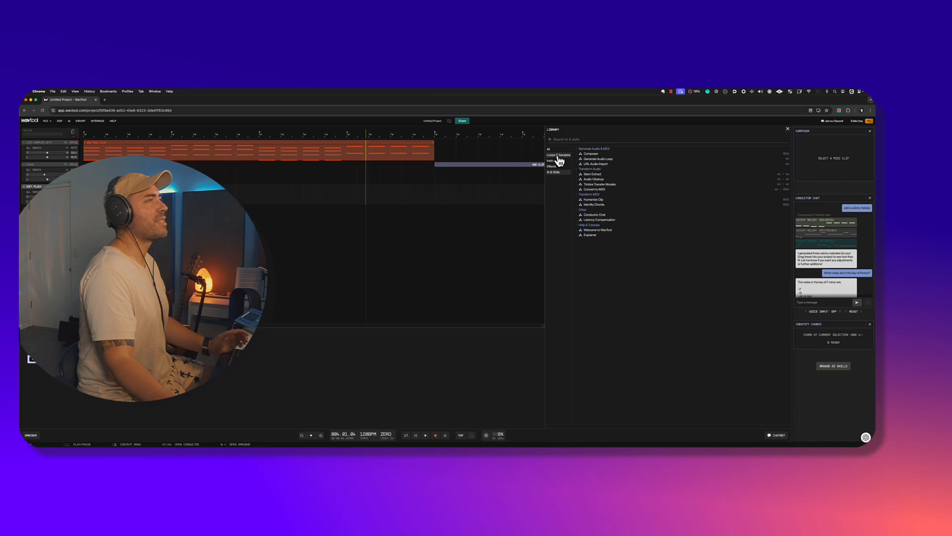
# Preview the ADHD - Kick loop and add it below the hat loop track
pyautogui.click(559, 155)
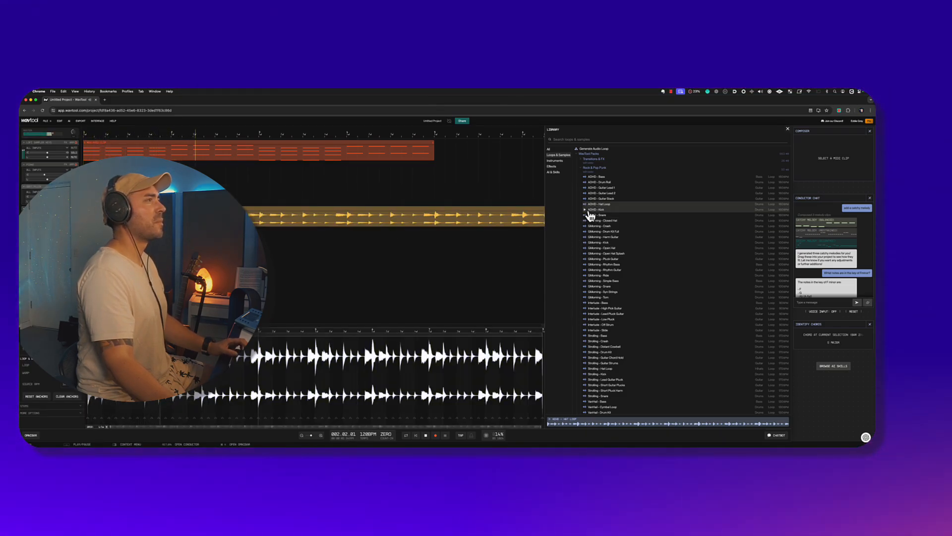
pyautogui.click(599, 210)
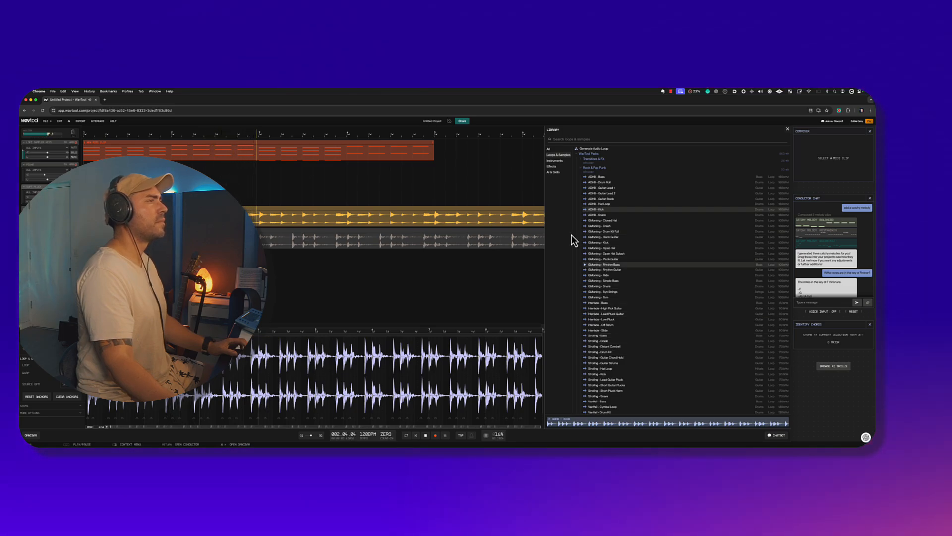
pyautogui.click(552, 167)
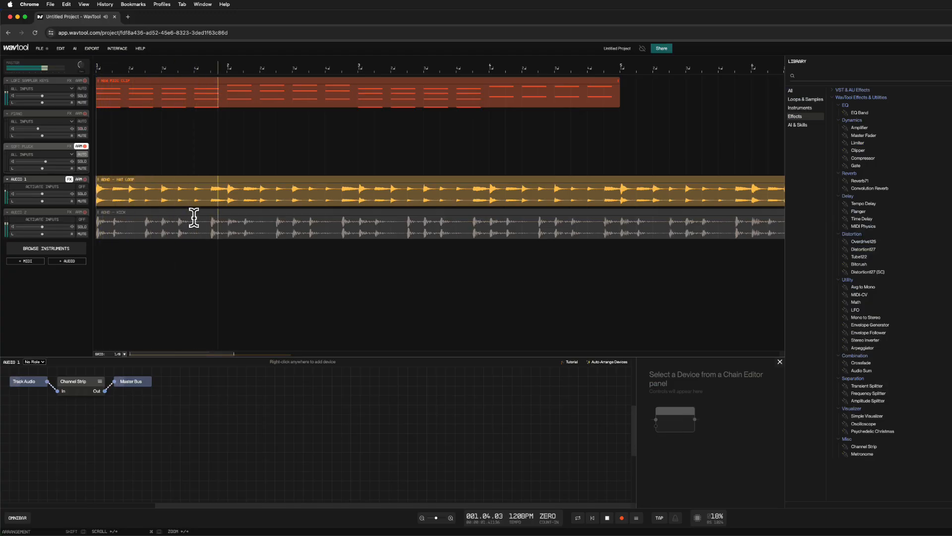
# Select the kick loop track to show its effects device chain
pyautogui.click(19, 113)
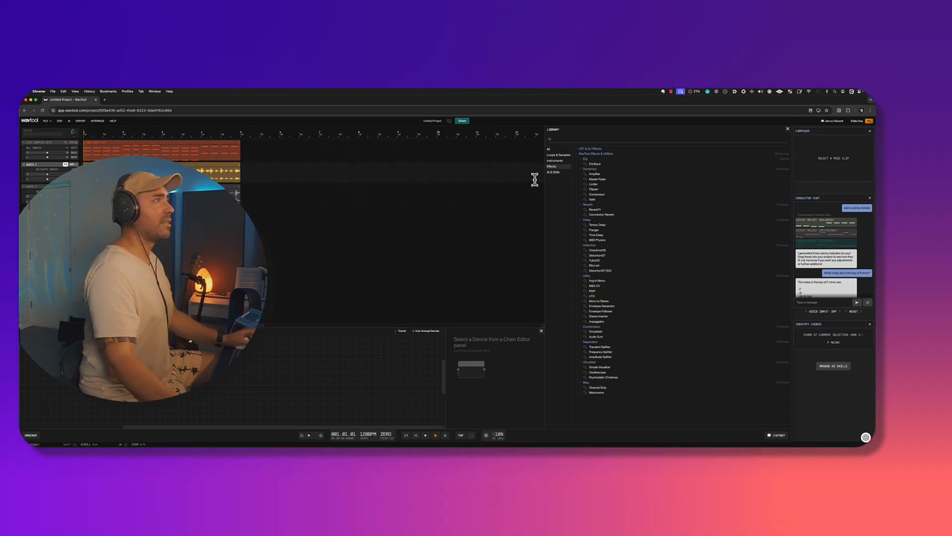
# Show the AI & Skills category listing Composer, Stem Extract and Humanize Clip
pyautogui.click(554, 172)
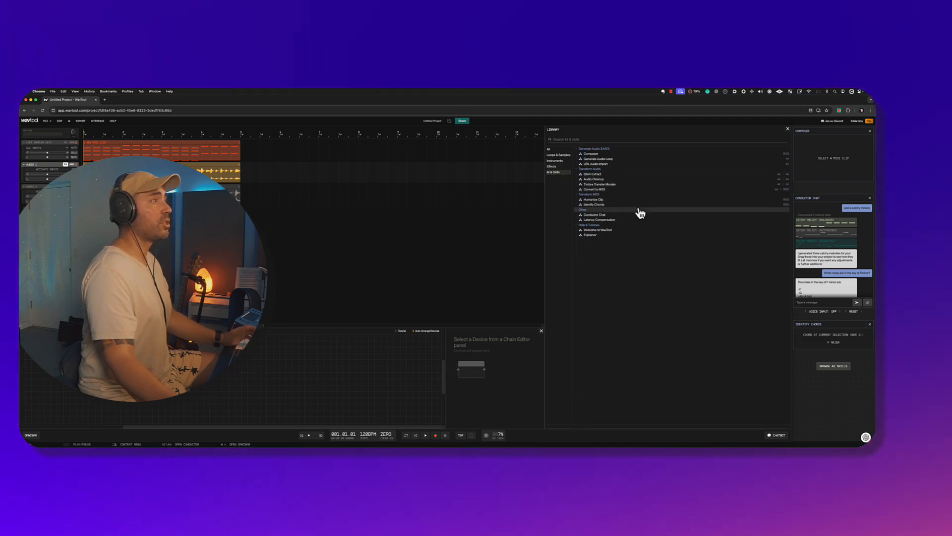
pyautogui.moveTo(615, 225)
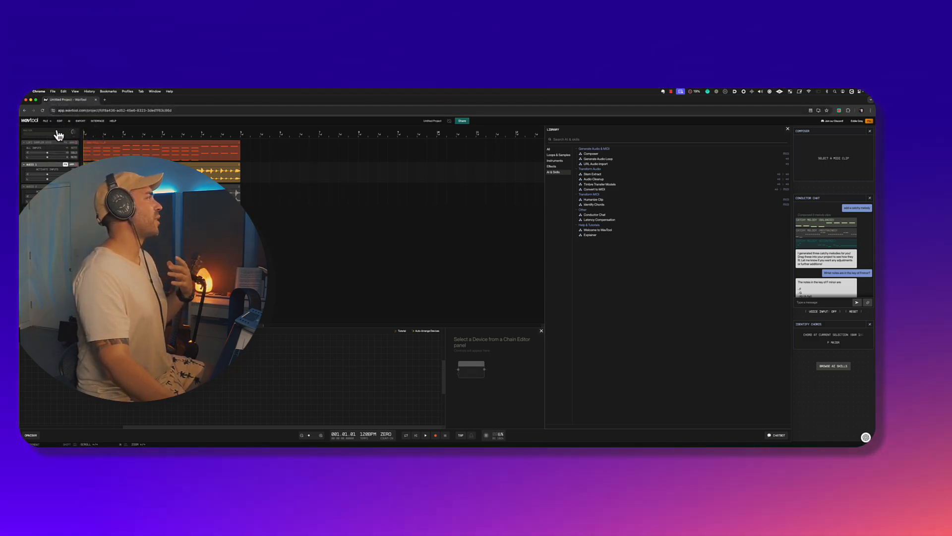
pyautogui.click(45, 121)
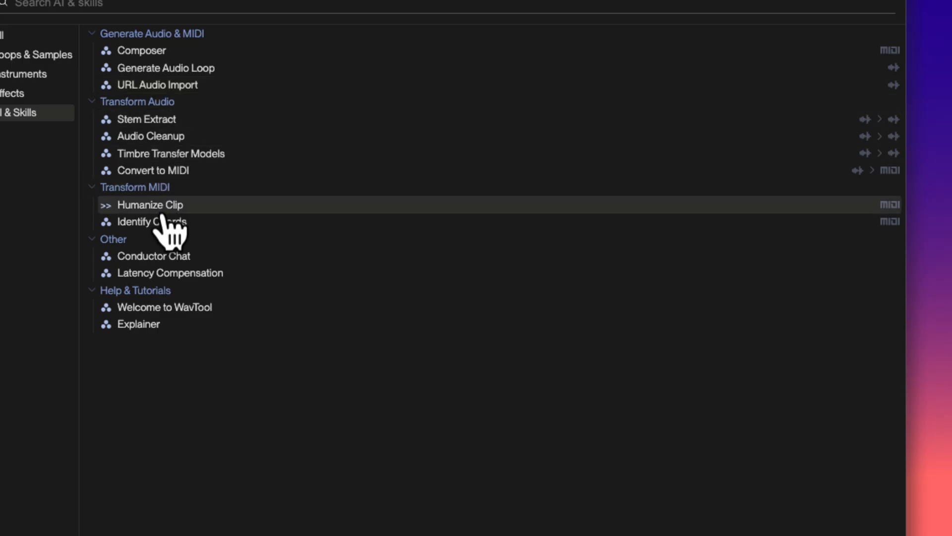
pyautogui.moveTo(279, 216)
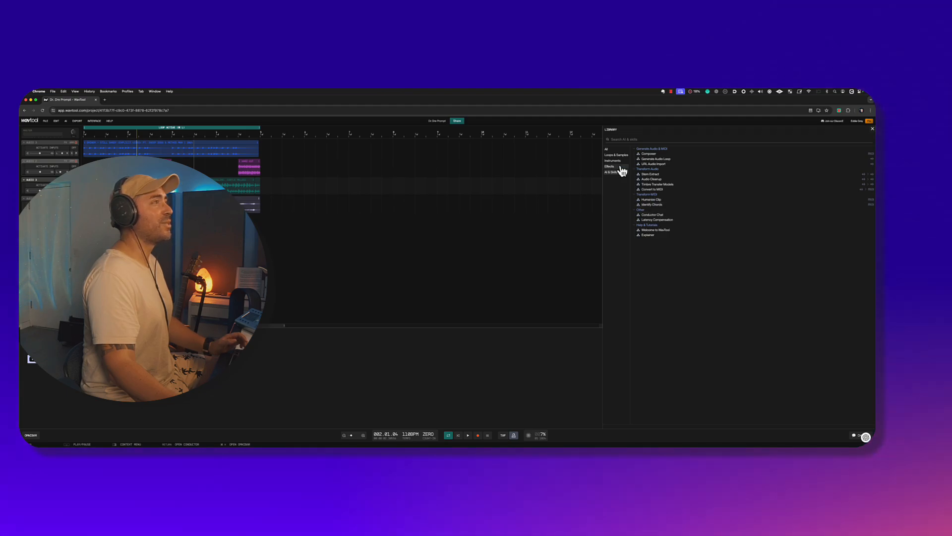
# Open the Dr. Dre Prompt project and show the Synthesizer clip's Playback panel
pyautogui.click(613, 160)
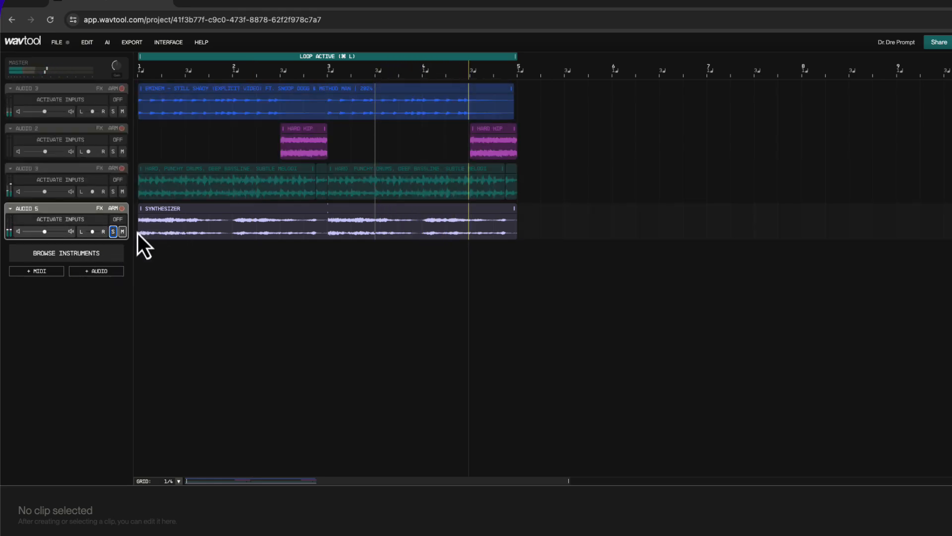
pyautogui.click(225, 222)
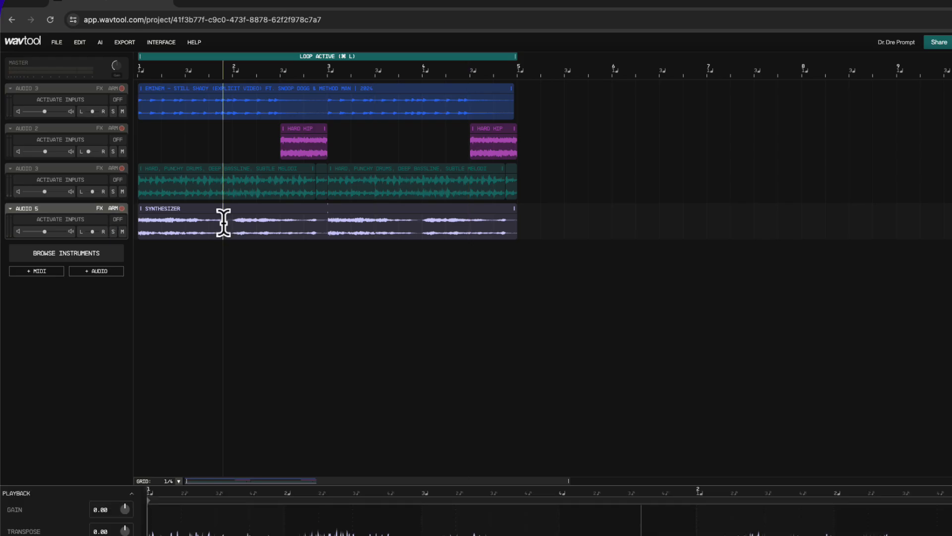